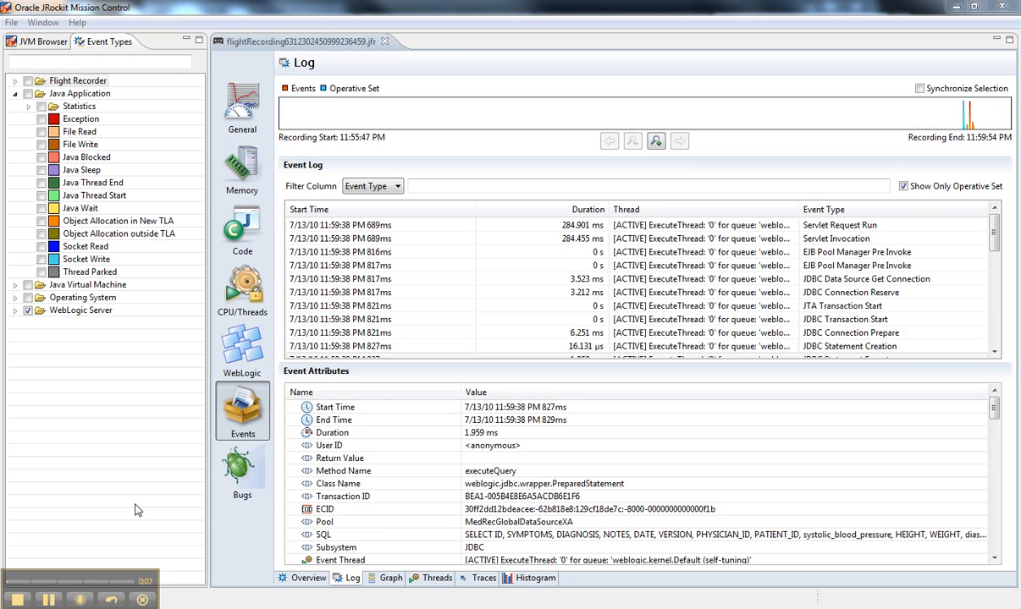
pyautogui.moveTo(242, 348)
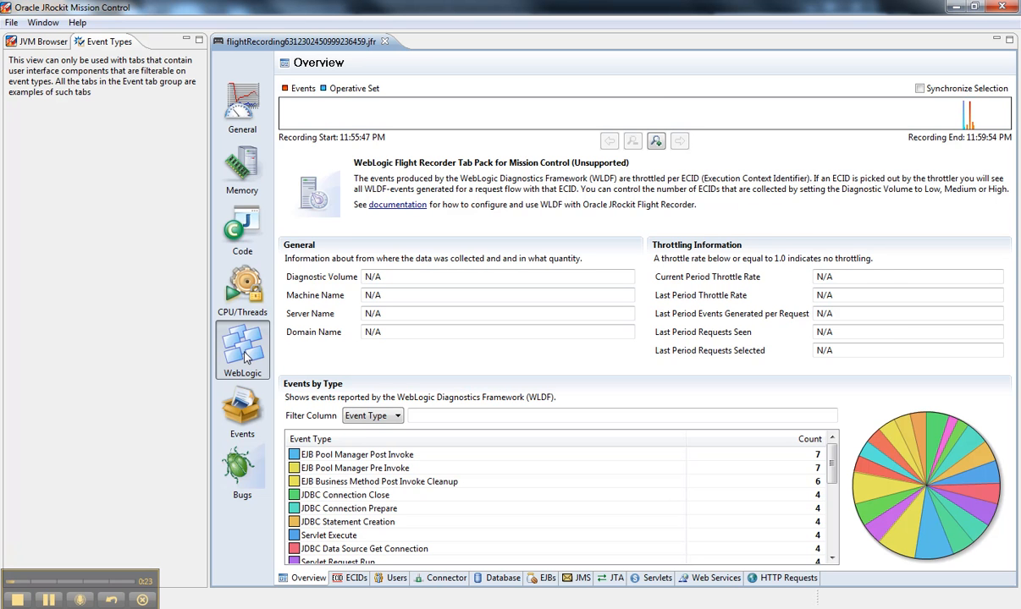
# Step: Return to the event log and bring up the Help menu's plug-in install entries
pyautogui.click(242, 410)
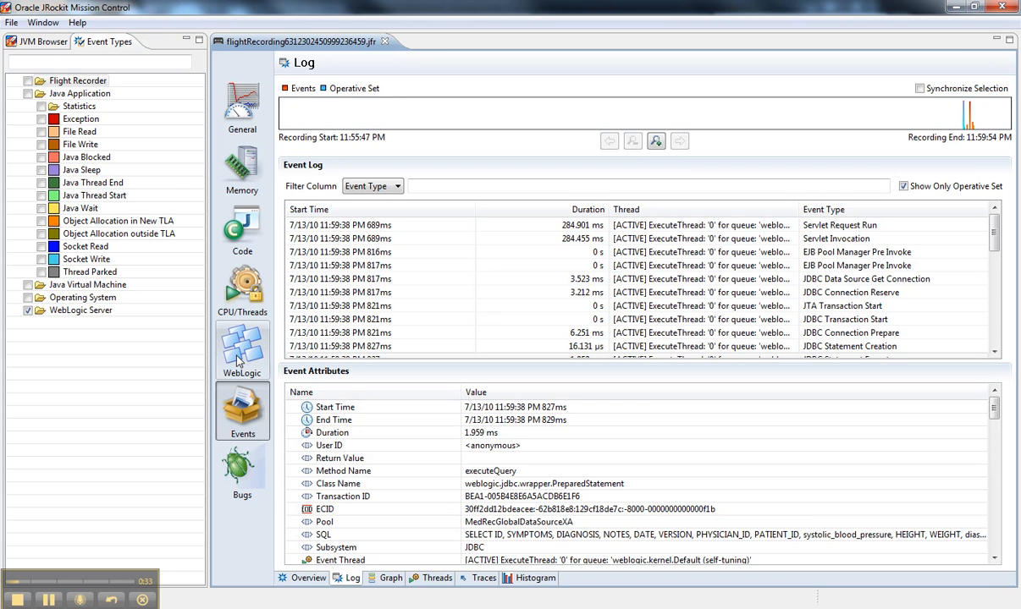
pyautogui.click(77, 22)
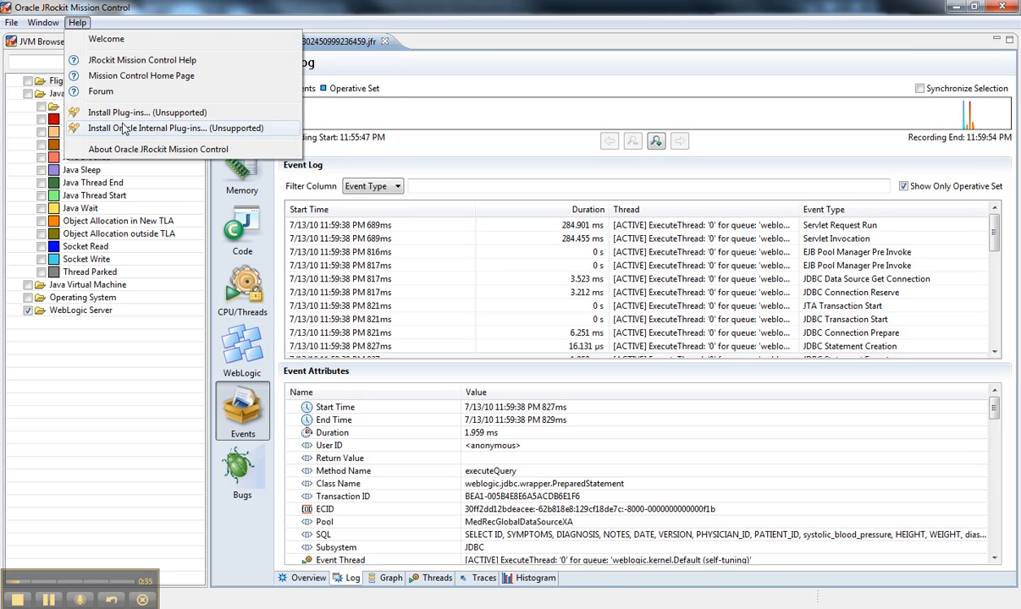
pyautogui.moveTo(148, 113)
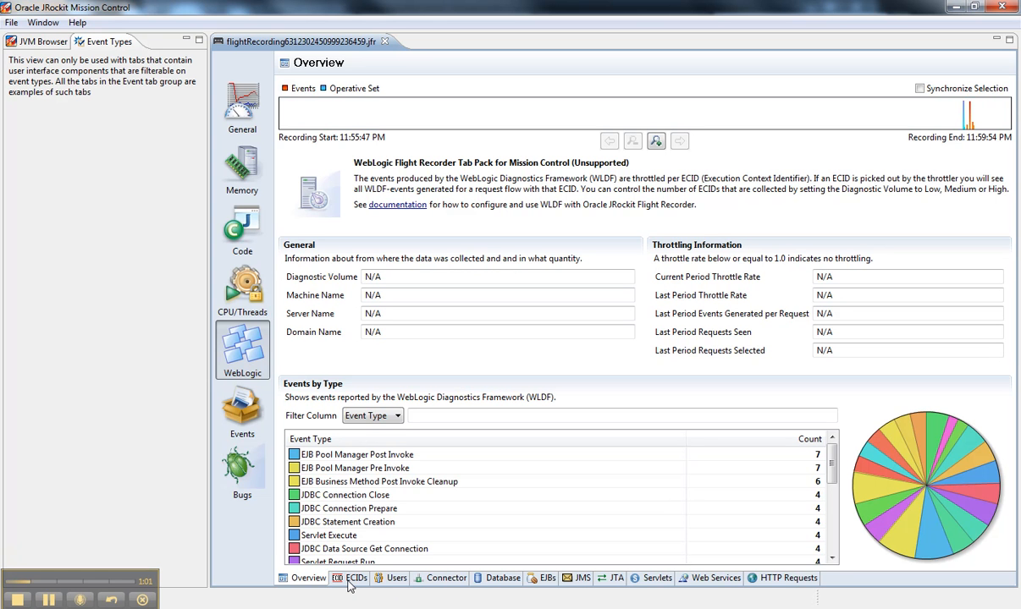
# Step: In the ECIDs tab, view logged events for the first, third and last ECIDs
pyautogui.click(355, 578)
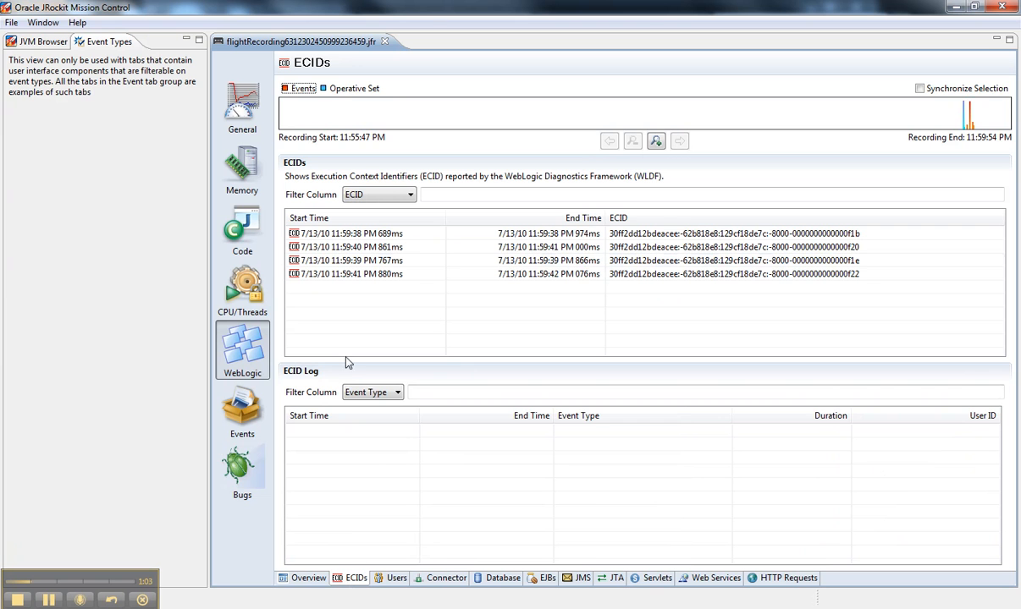
pyautogui.click(347, 234)
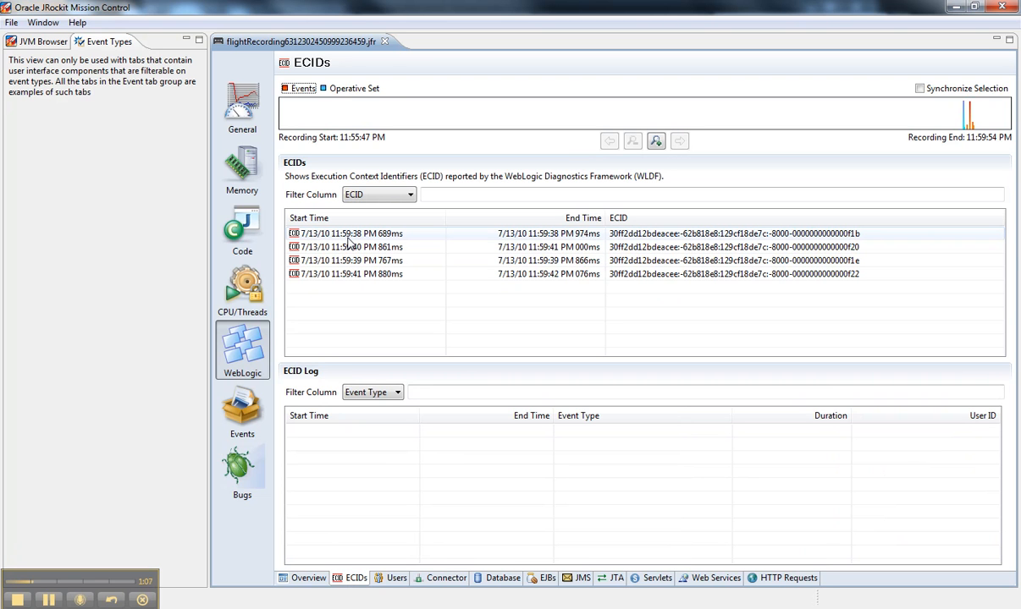
pyautogui.click(364, 233)
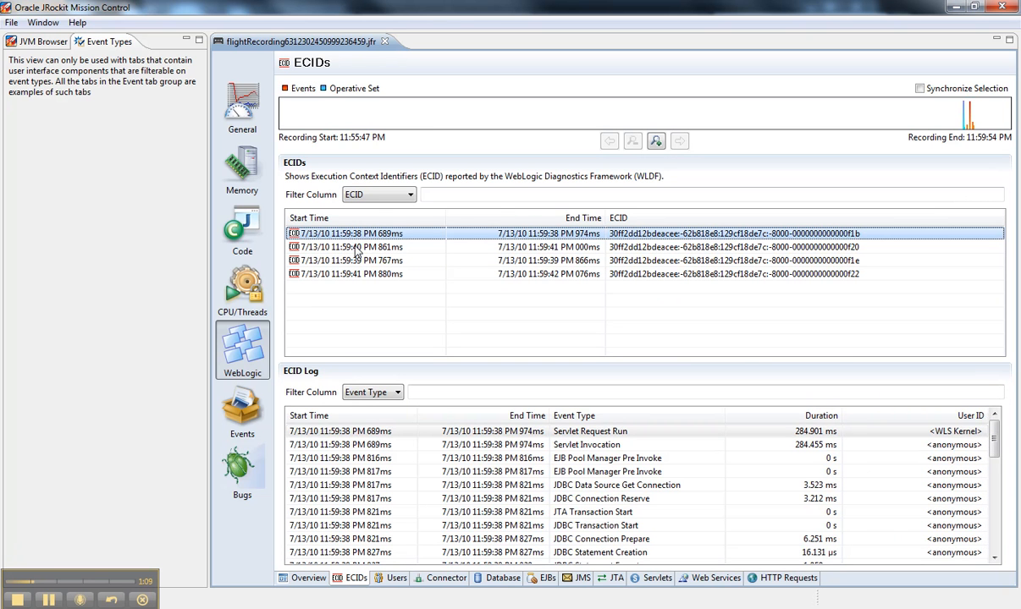
pyautogui.click(347, 260)
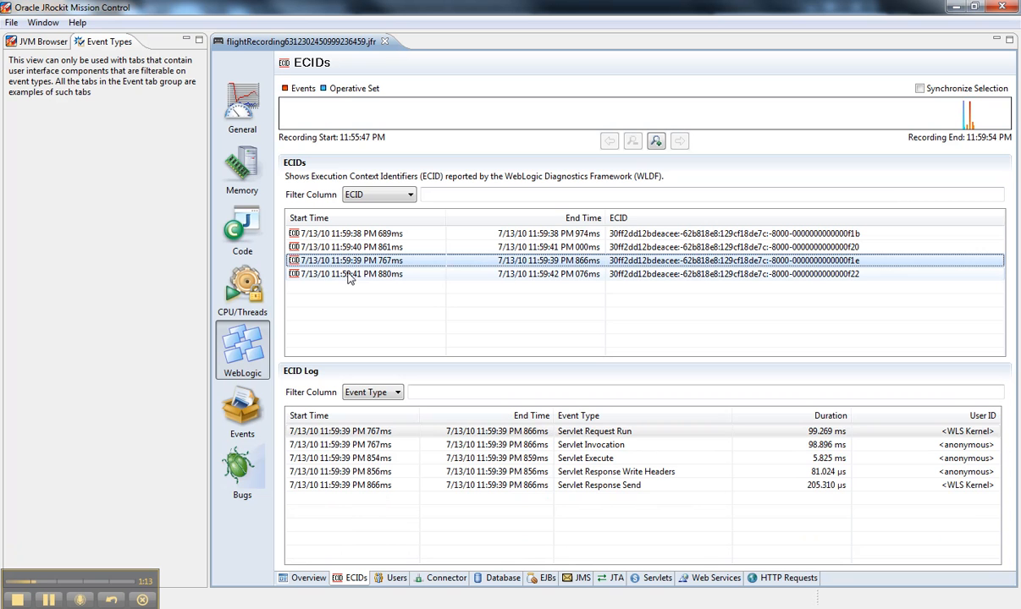
pyautogui.click(347, 273)
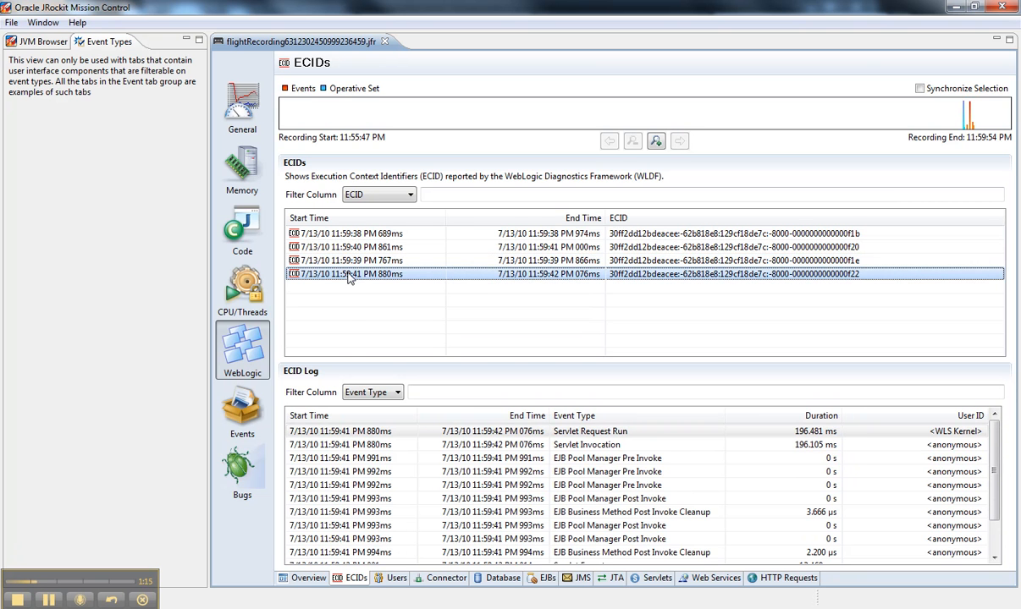
# Step: Review the anonymous and WLS Kernel user logs, then show the Database page
pyautogui.click(391, 578)
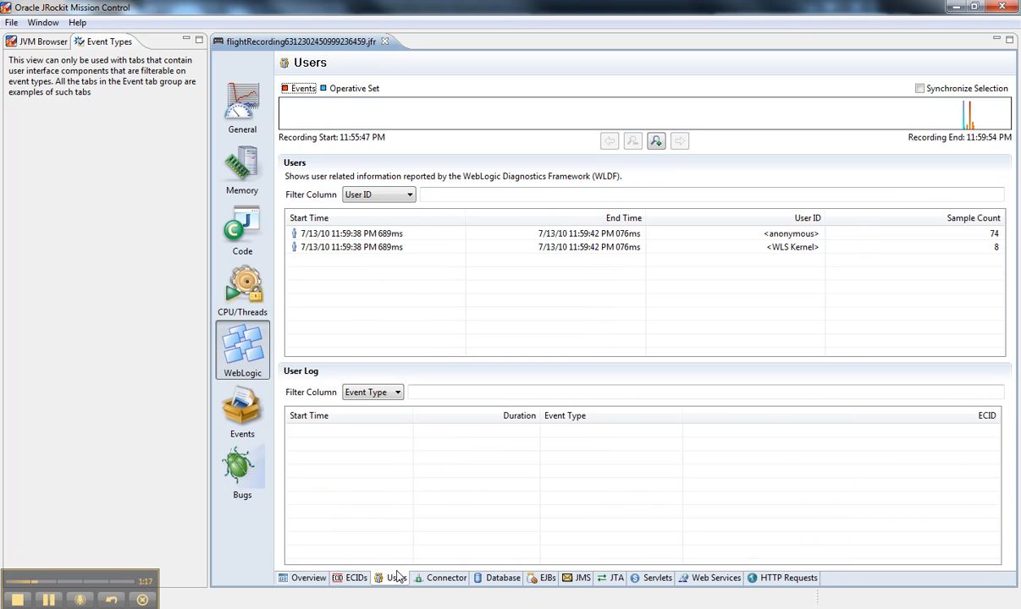
pyautogui.click(364, 233)
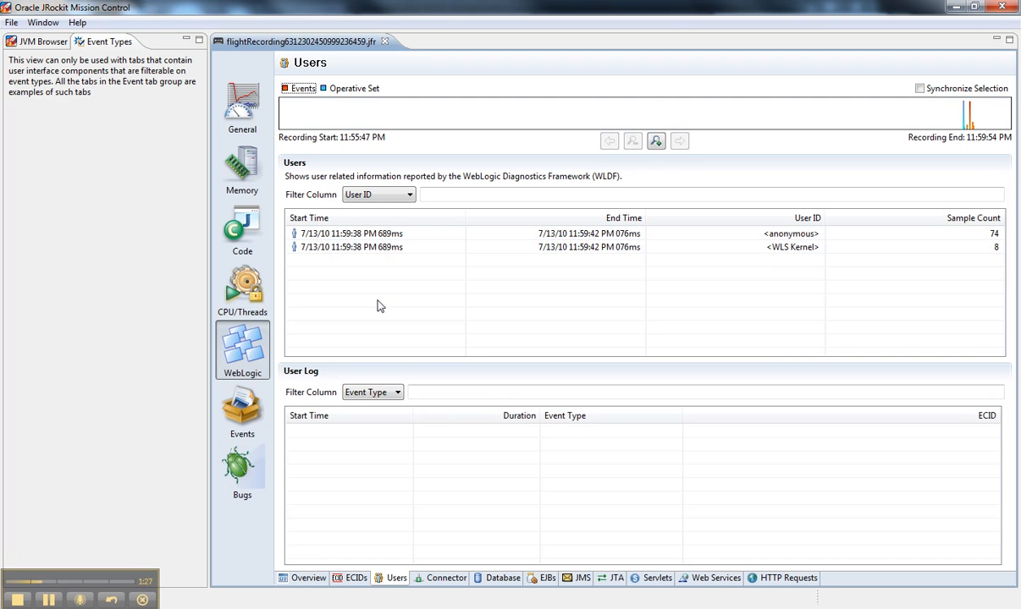
pyautogui.click(372, 234)
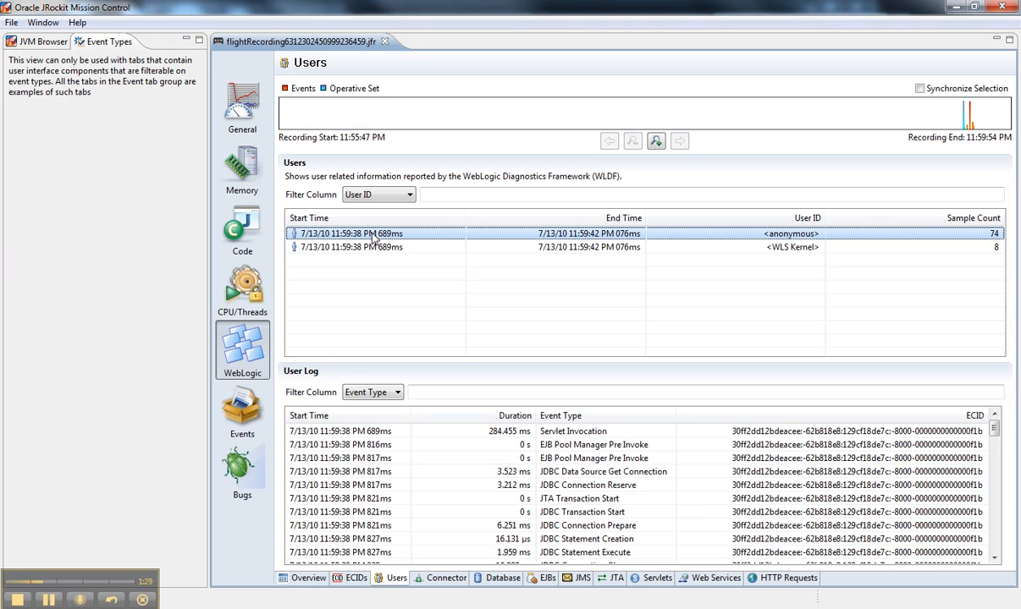
pyautogui.click(377, 246)
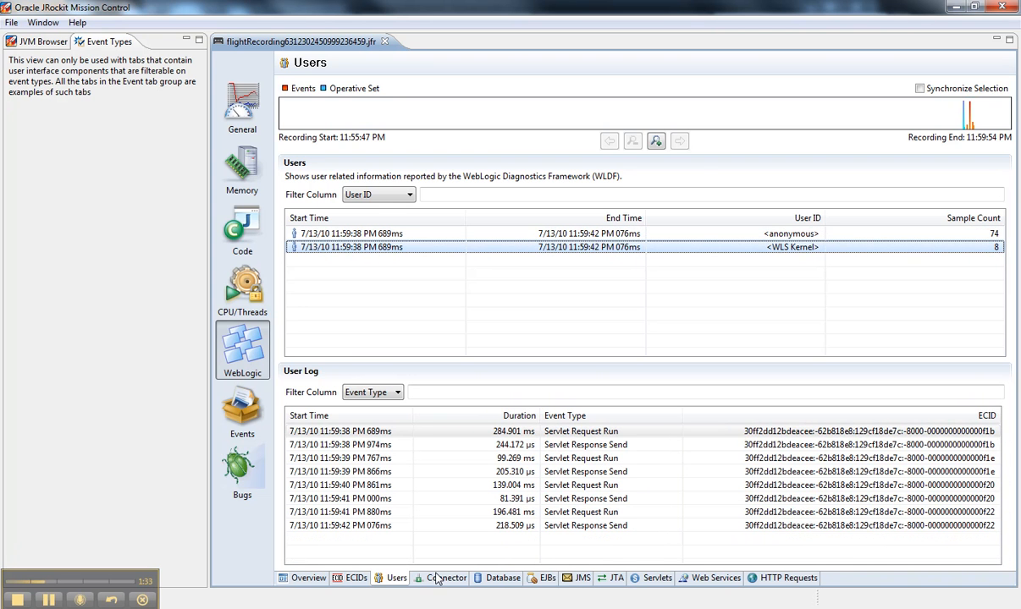
pyautogui.click(502, 578)
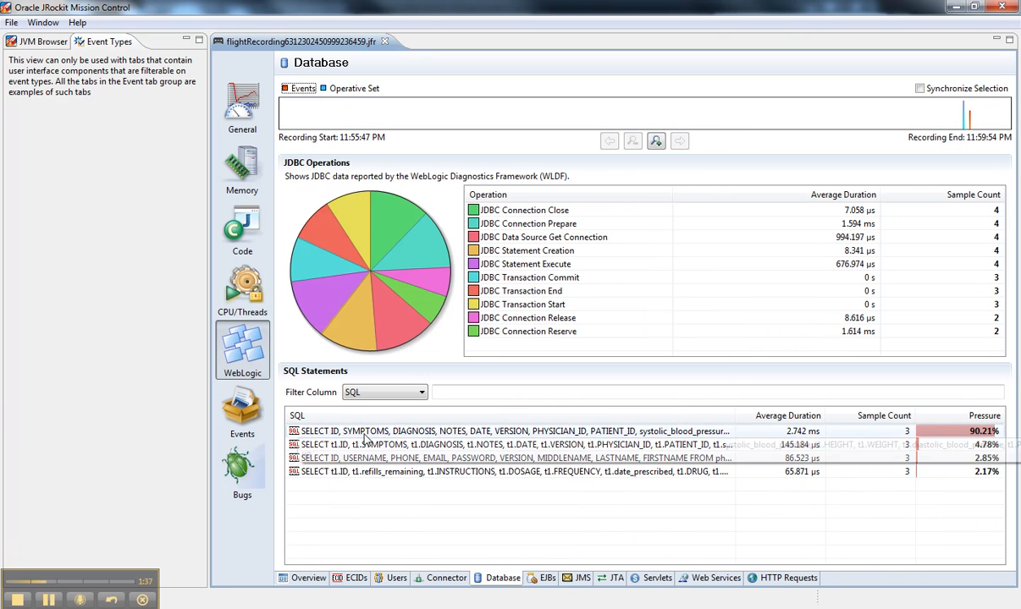
# Step: Select the 90.21% SQL statement, view its Operative Set actions, then show EJBs
pyautogui.click(508, 431)
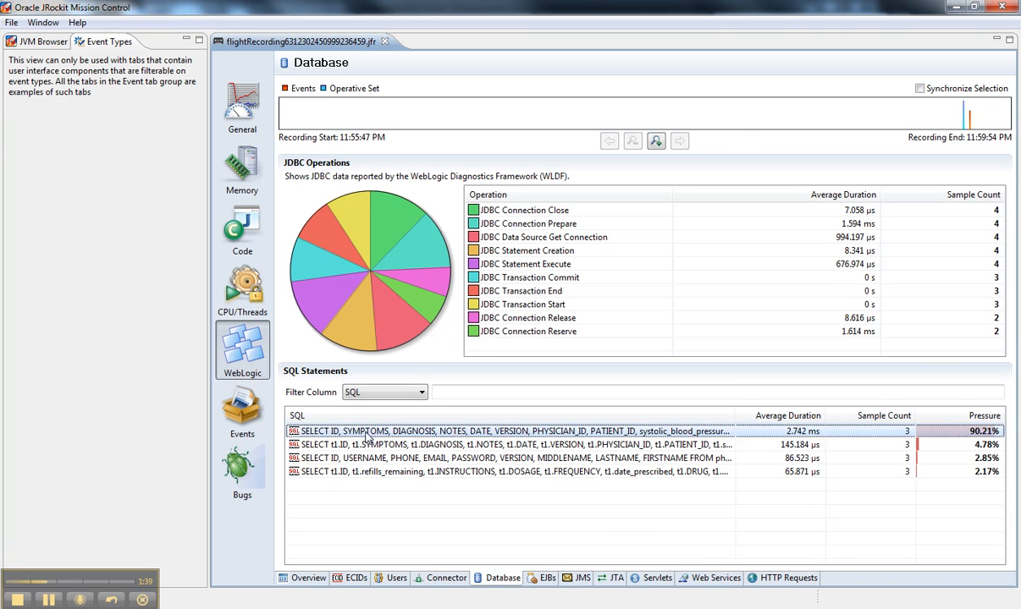
pyautogui.rightClick(368, 432)
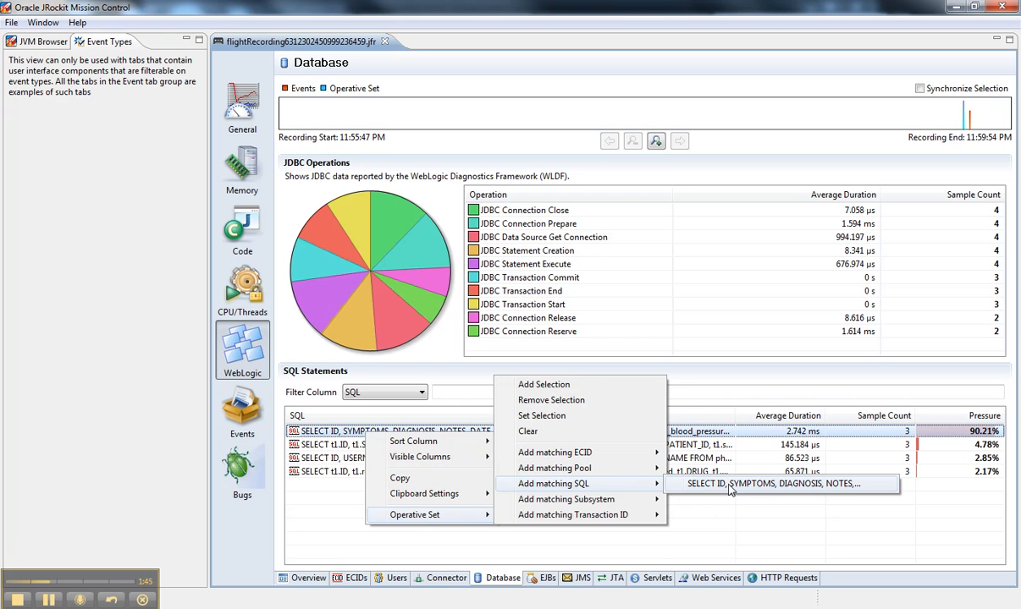
pyautogui.moveTo(643, 567)
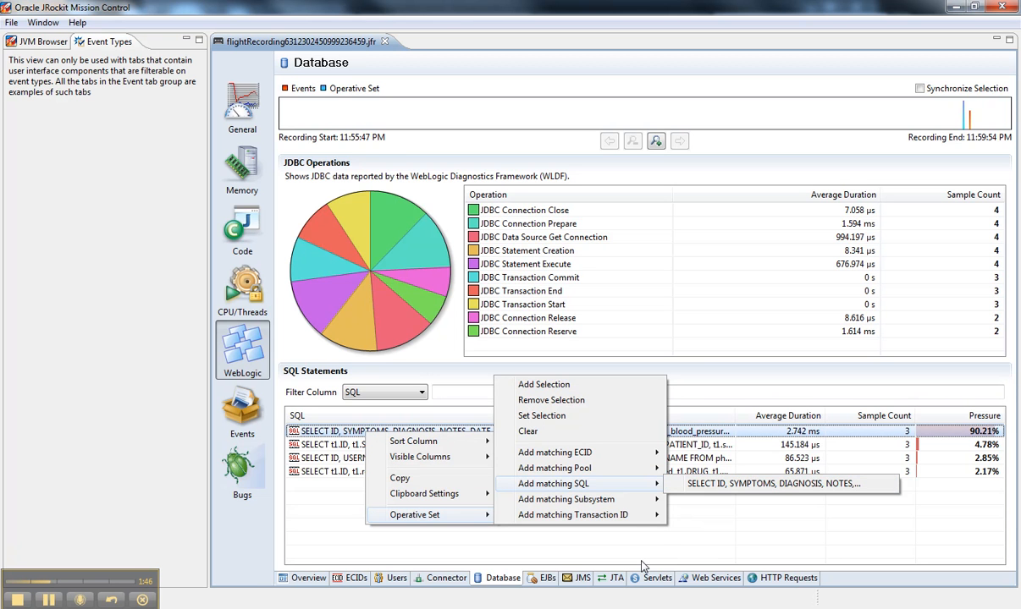
pyautogui.click(546, 578)
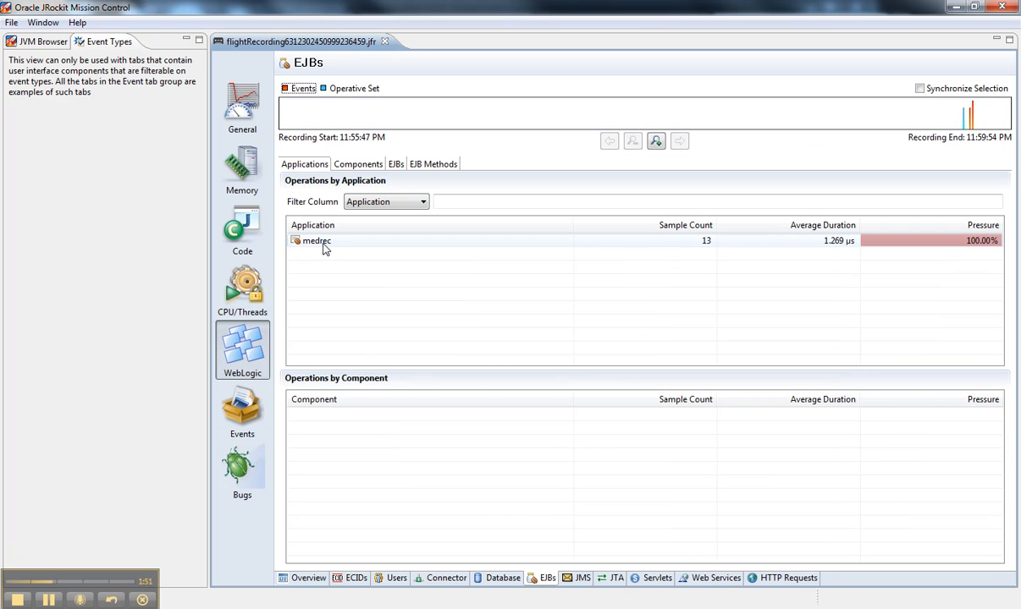
# Step: Drill medrec-domain.jar to RecordRepositoryImpl and RecordServiceImpl methods, then view JTA and Servlets
pyautogui.click(316, 240)
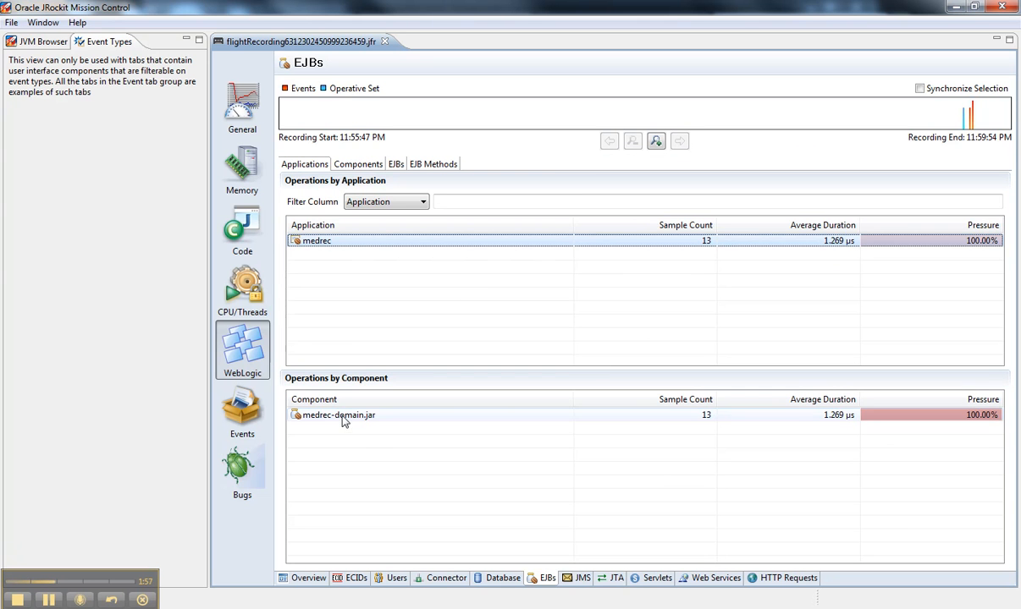
pyautogui.click(358, 164)
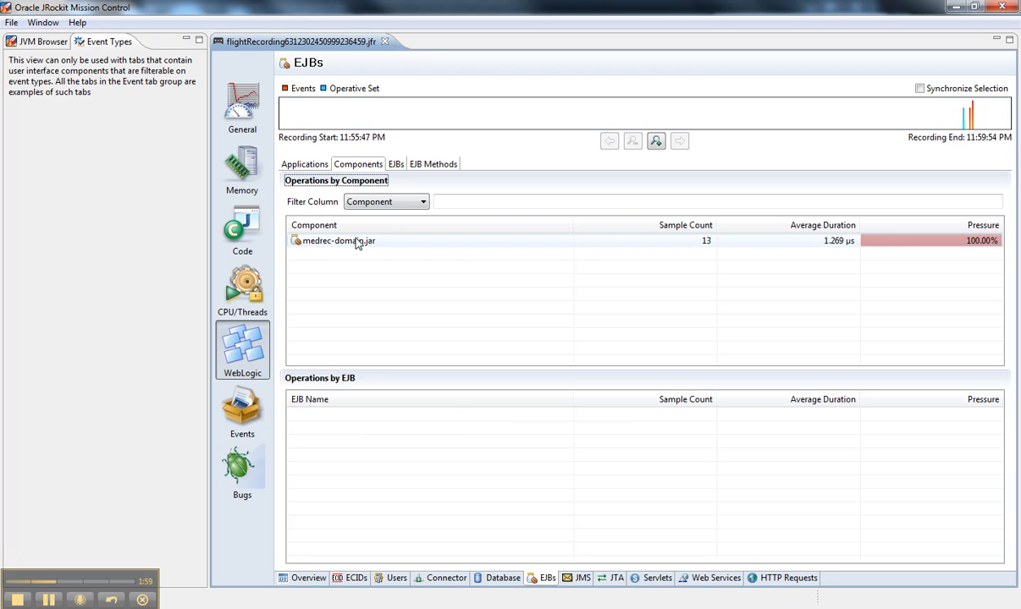
pyautogui.click(339, 241)
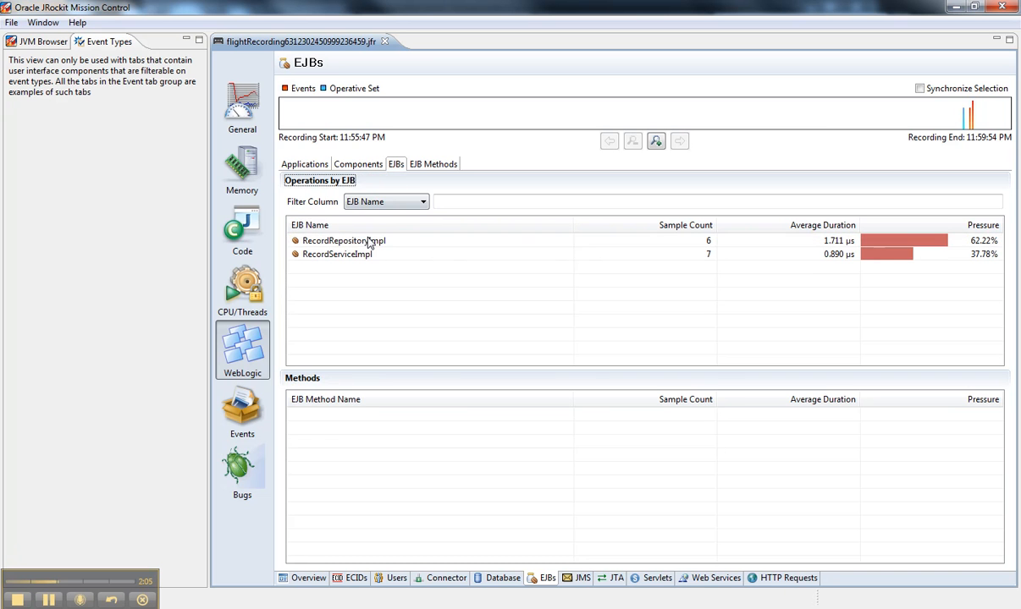
pyautogui.click(344, 241)
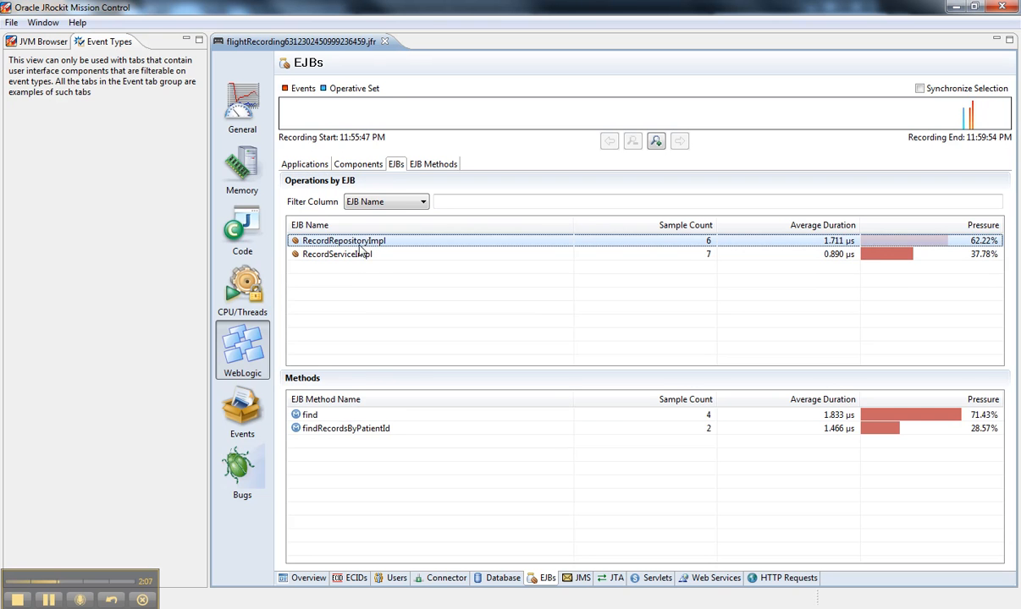
pyautogui.click(433, 163)
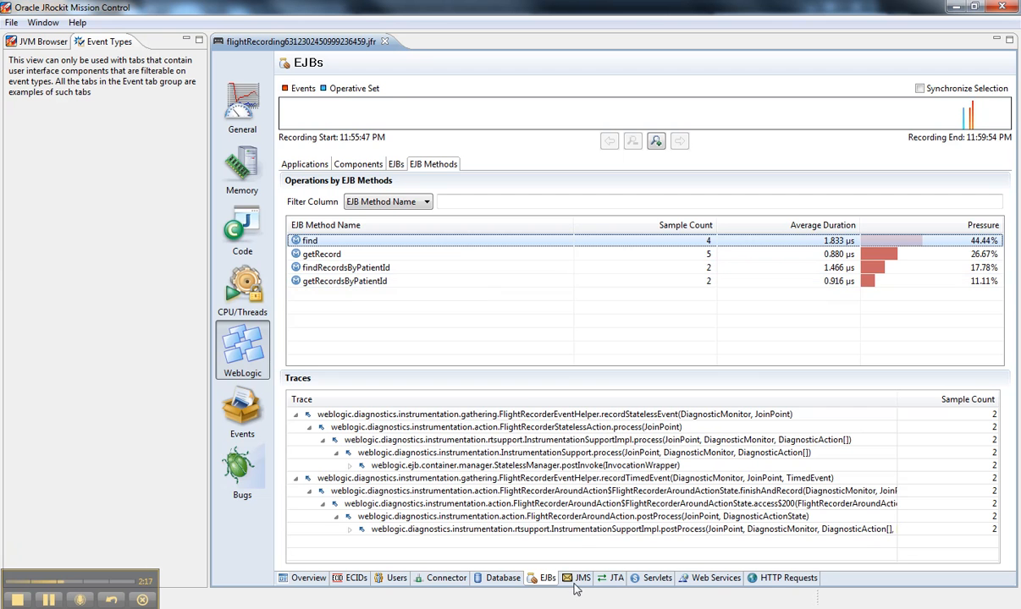
pyautogui.click(616, 578)
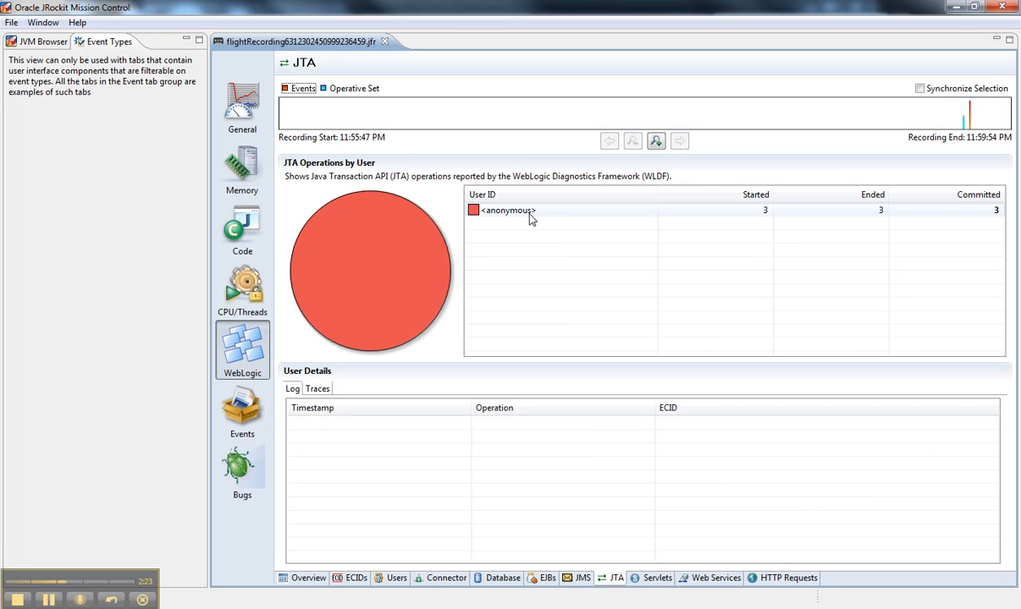
pyautogui.click(658, 578)
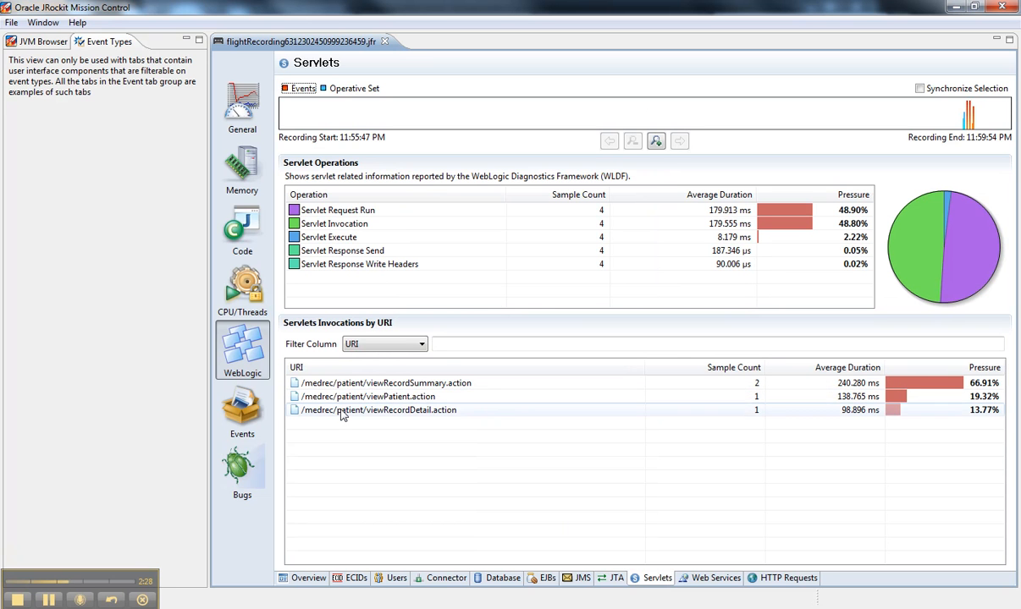
pyautogui.rightClick(378, 410)
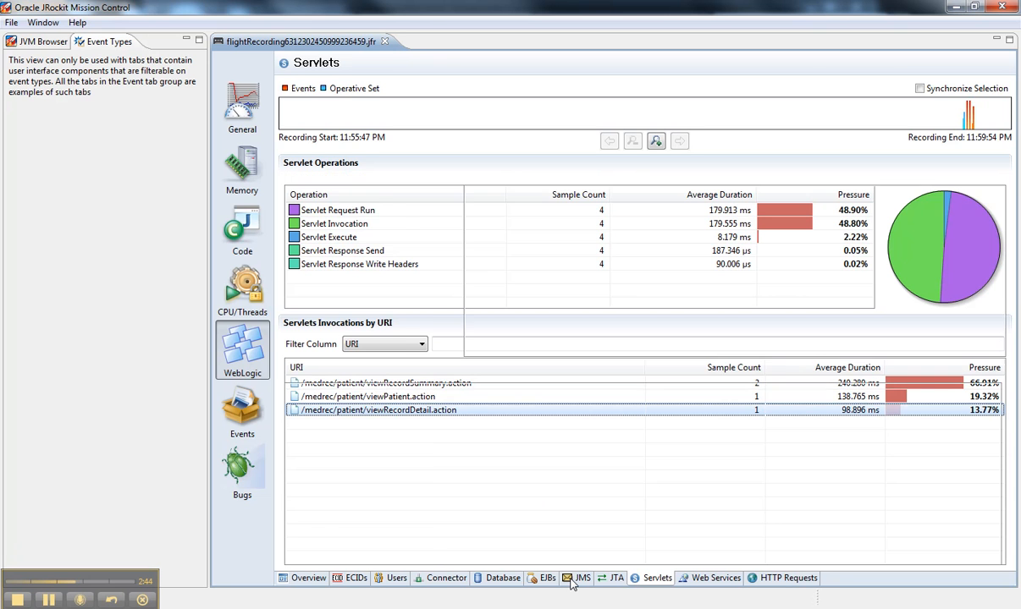
# Step: View the empty JMS statistics, then return to the Events Log tab
pyautogui.click(581, 578)
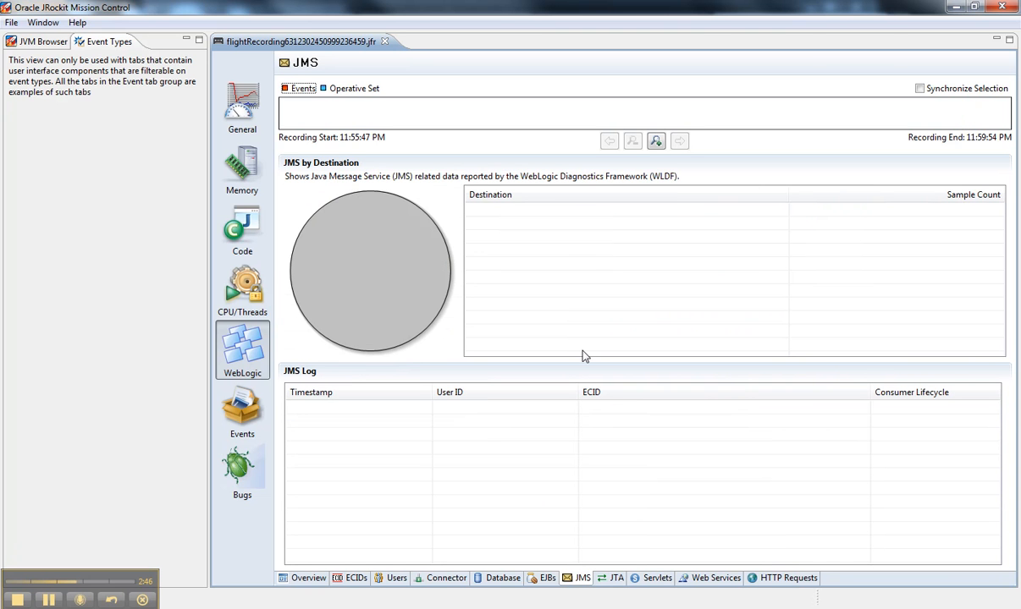
pyautogui.moveTo(500, 288)
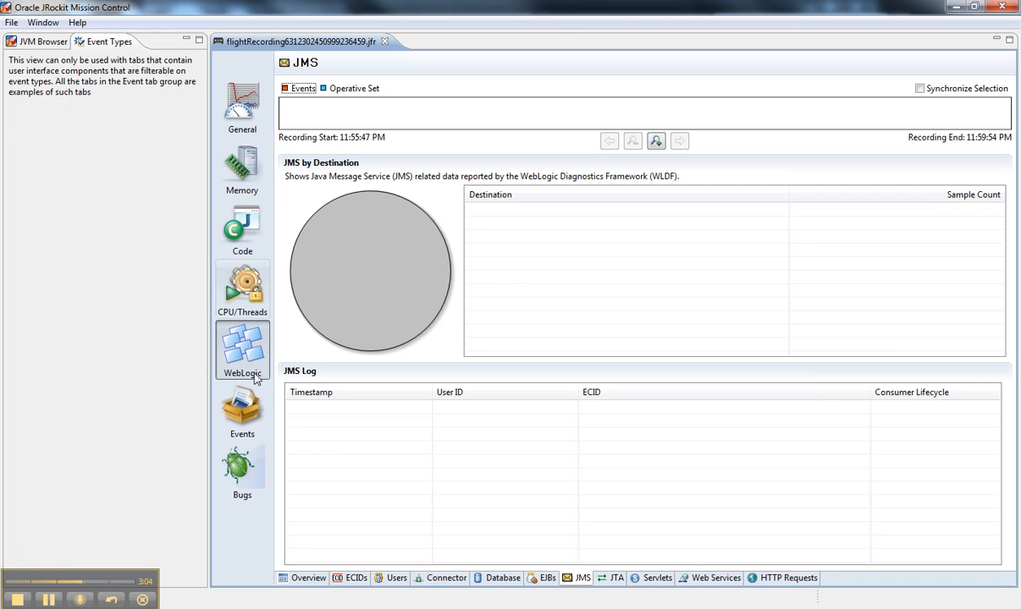
pyautogui.click(242, 412)
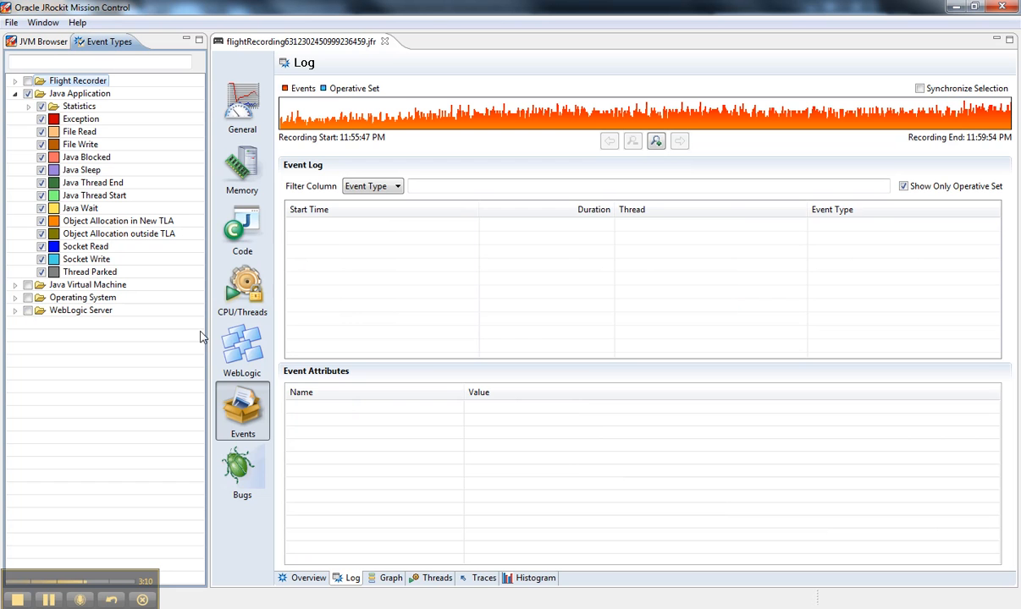
# Step: Turn off Show Only Operative Set and display the Events Overview by producer and type
pyautogui.click(79, 93)
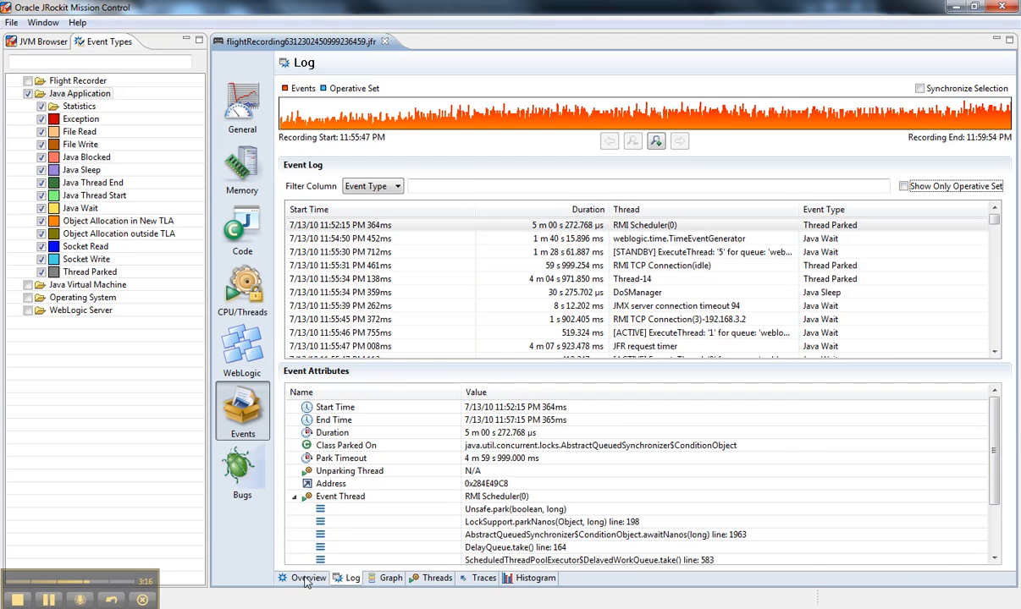
pyautogui.click(302, 578)
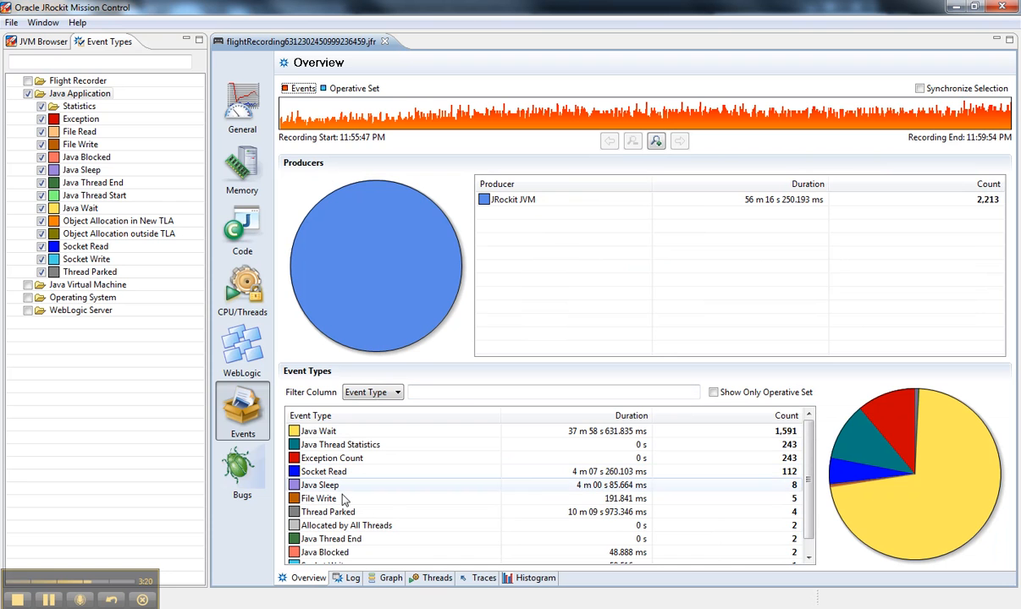
pyautogui.moveTo(354, 556)
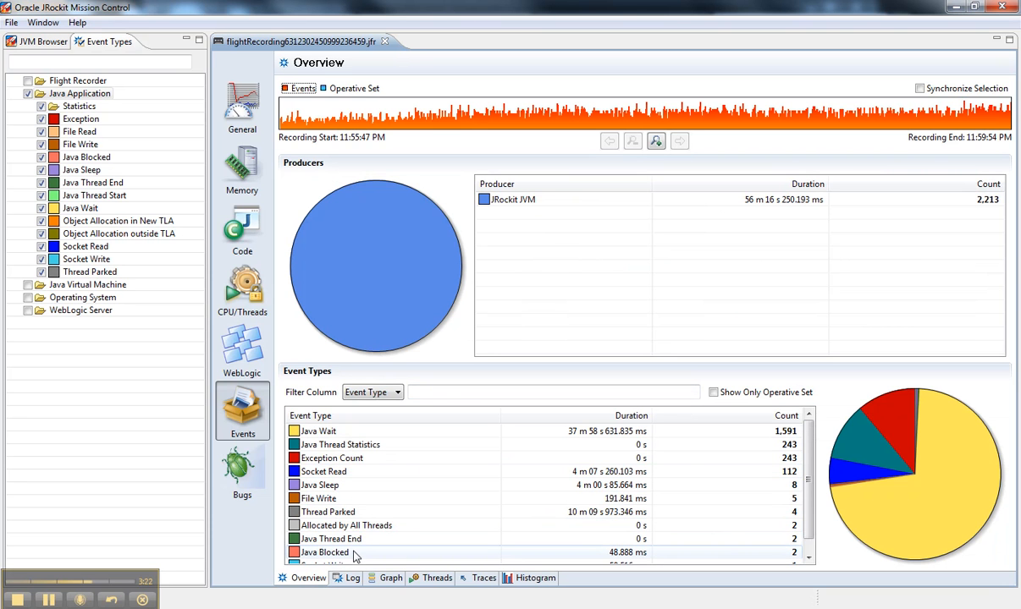
pyautogui.click(323, 472)
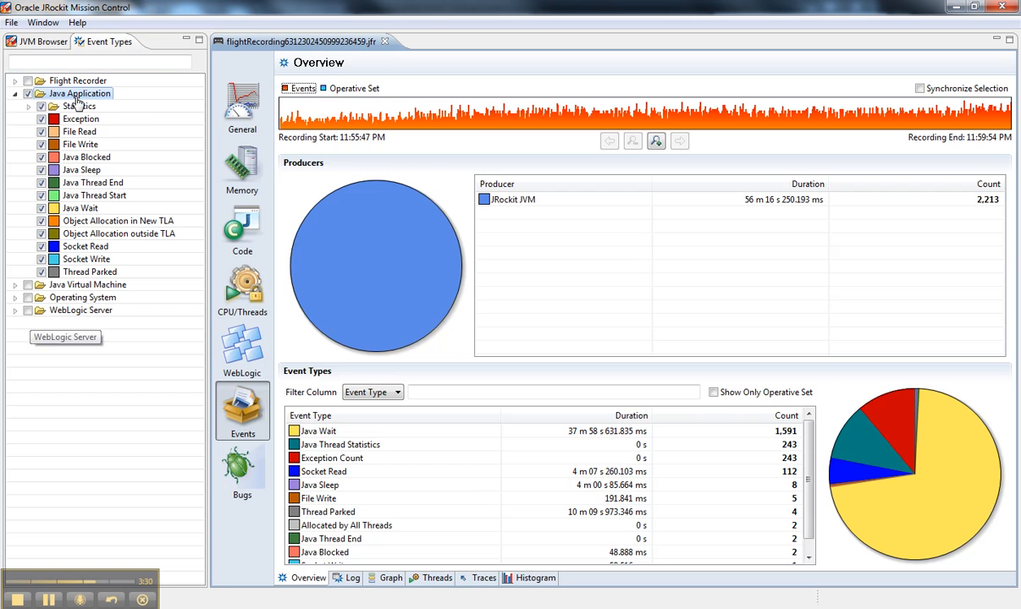
pyautogui.moveTo(80, 93)
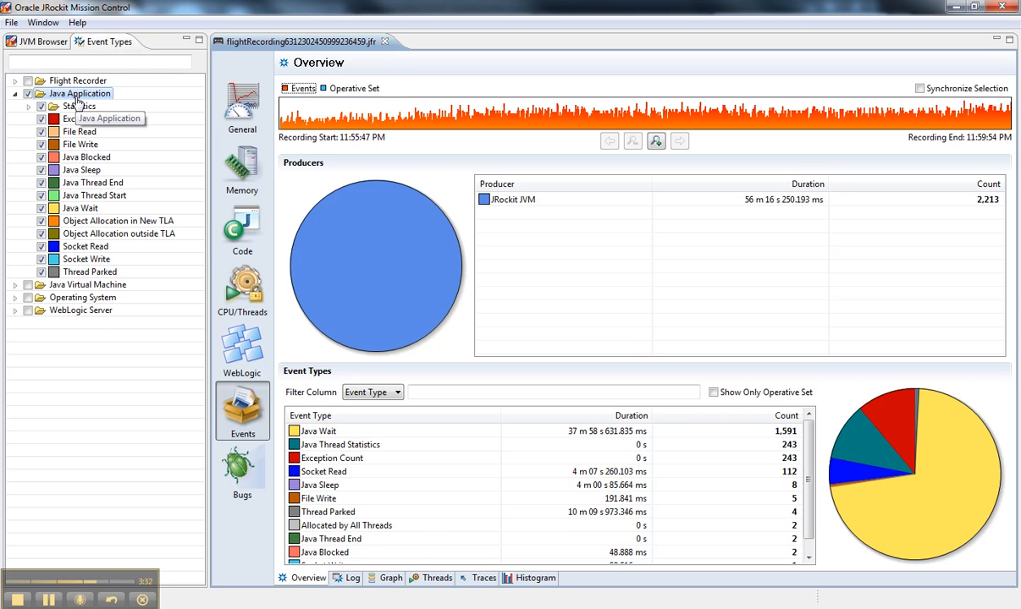